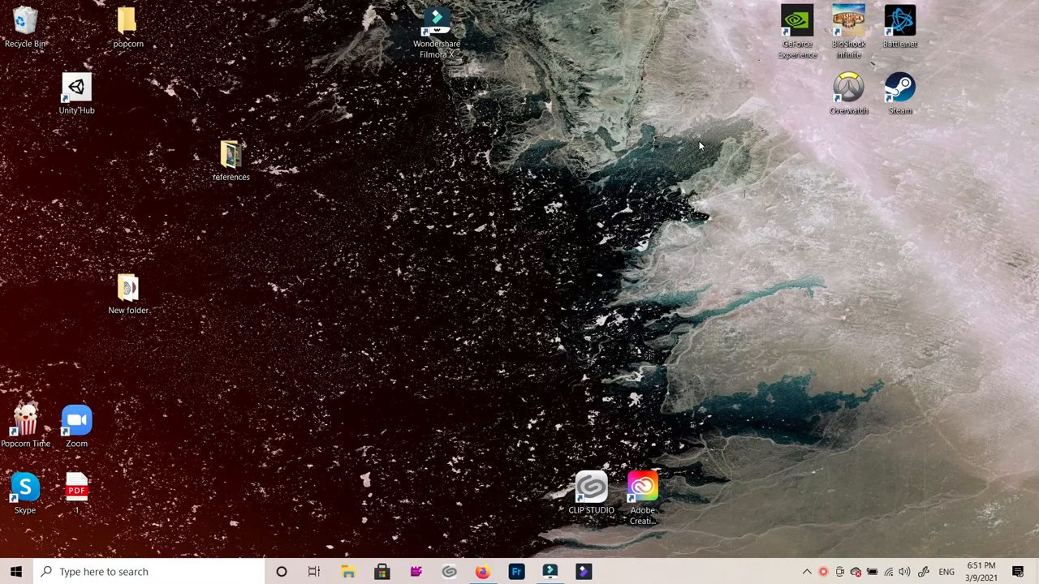
Step: Launch Adobe Fresco from the taskbar to reach the new-document sizes
{"action": "left_click", "coordinate": [516, 572]}
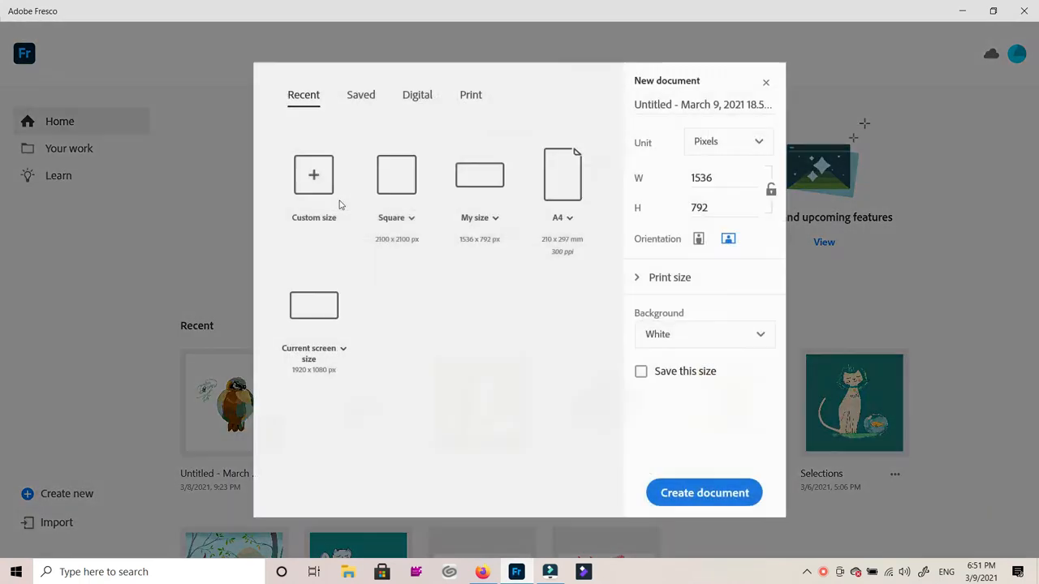
Step: Create a new document using the Square canvas preset
{"action": "left_click", "coordinate": [396, 174]}
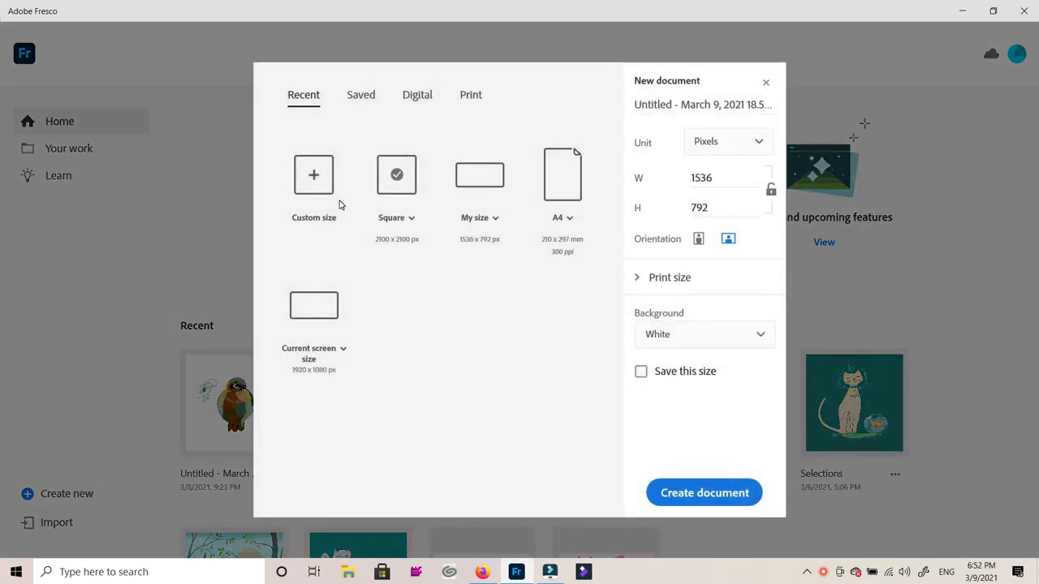
{"action": "left_click", "coordinate": [766, 82]}
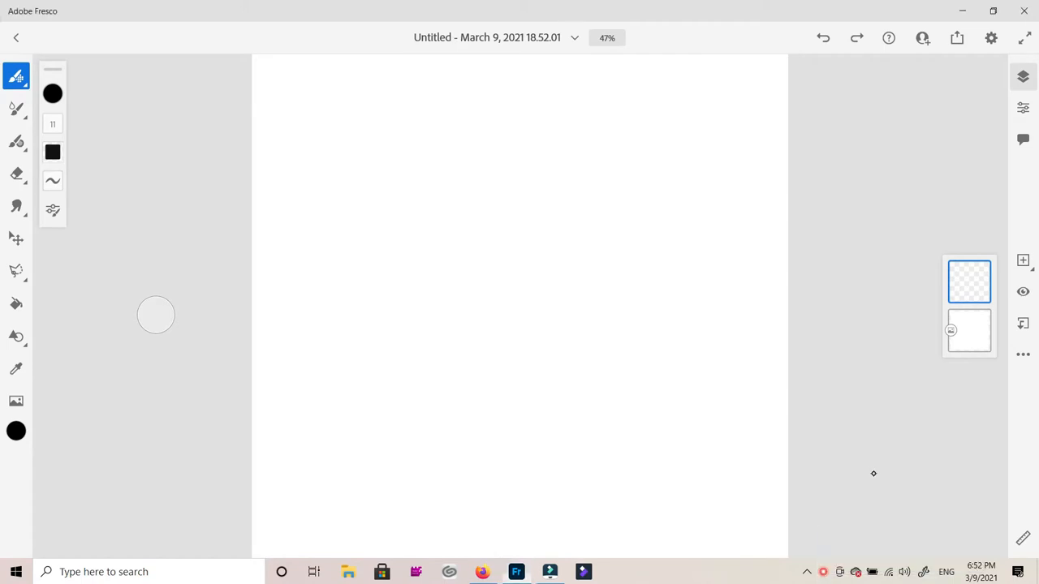
Step: Add a new empty layer and switch the brush colour to red
{"action": "left_click", "coordinate": [1023, 260]}
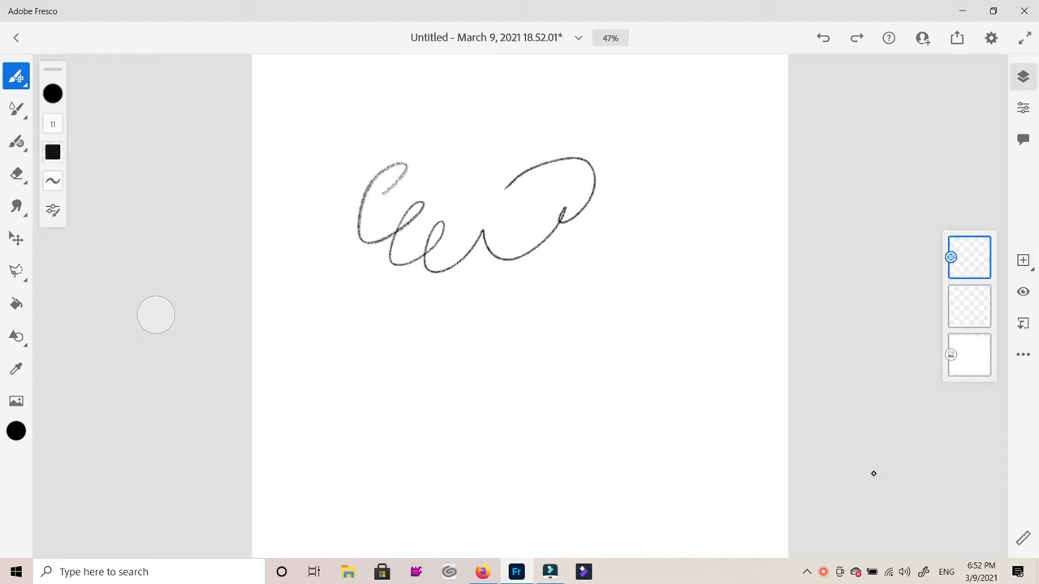
{"action": "left_click", "coordinate": [52, 94]}
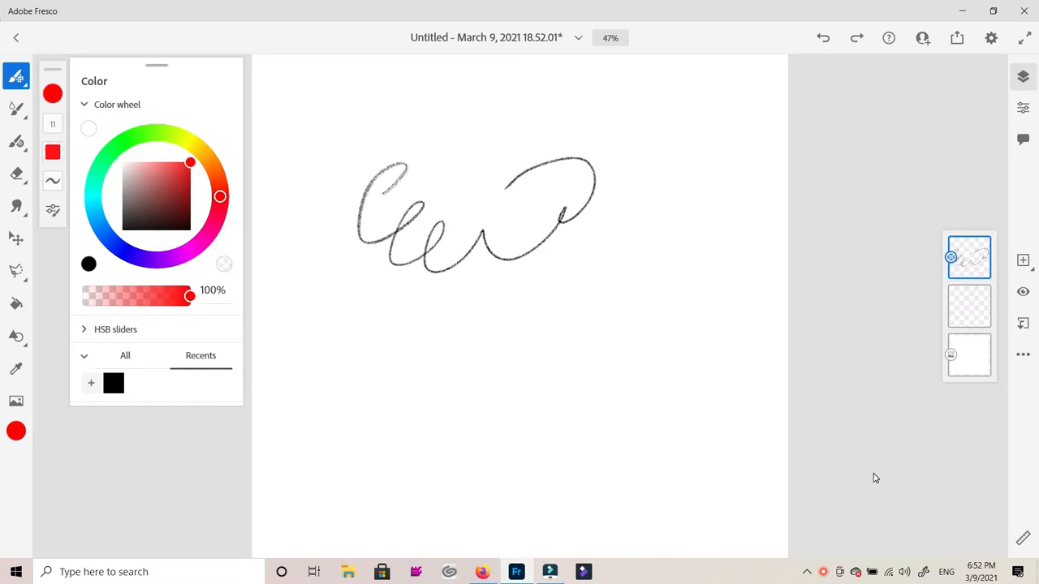
{"action": "left_click", "coordinate": [16, 109]}
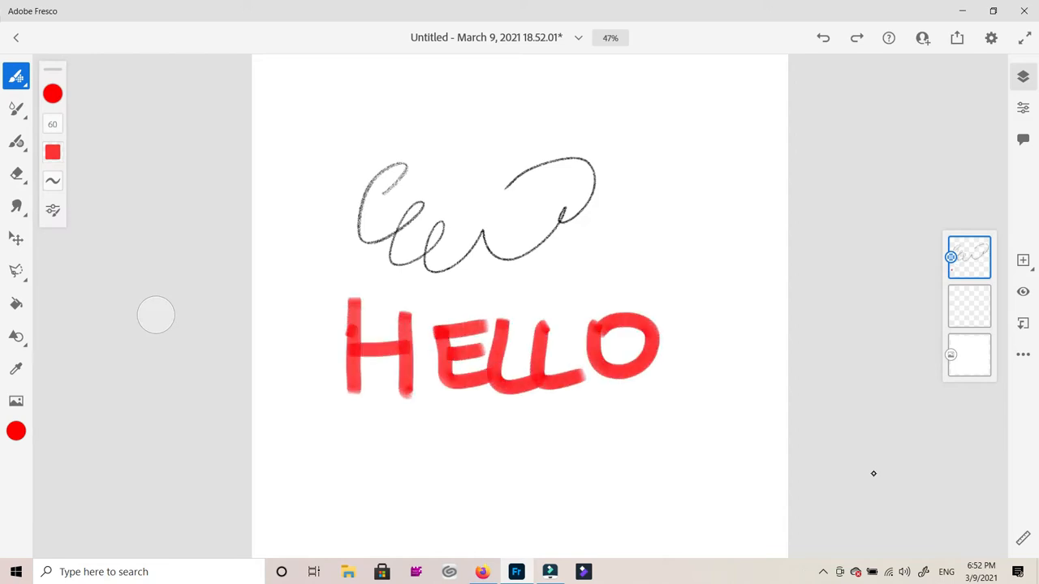
Step: Write 'world' below HELLO in dark teal
{"action": "left_click", "coordinate": [52, 94]}
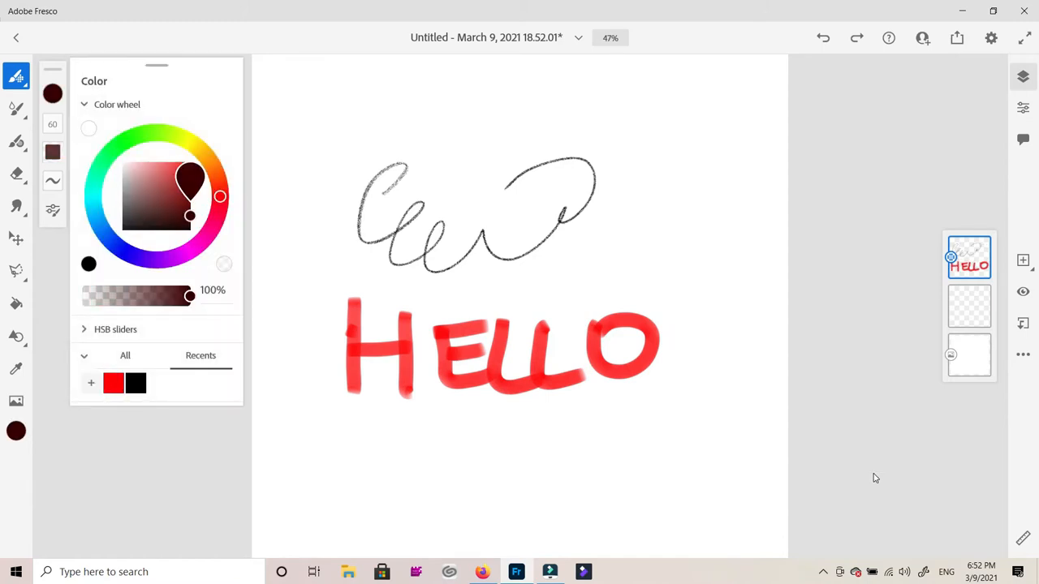
{"action": "left_click", "coordinate": [93, 165]}
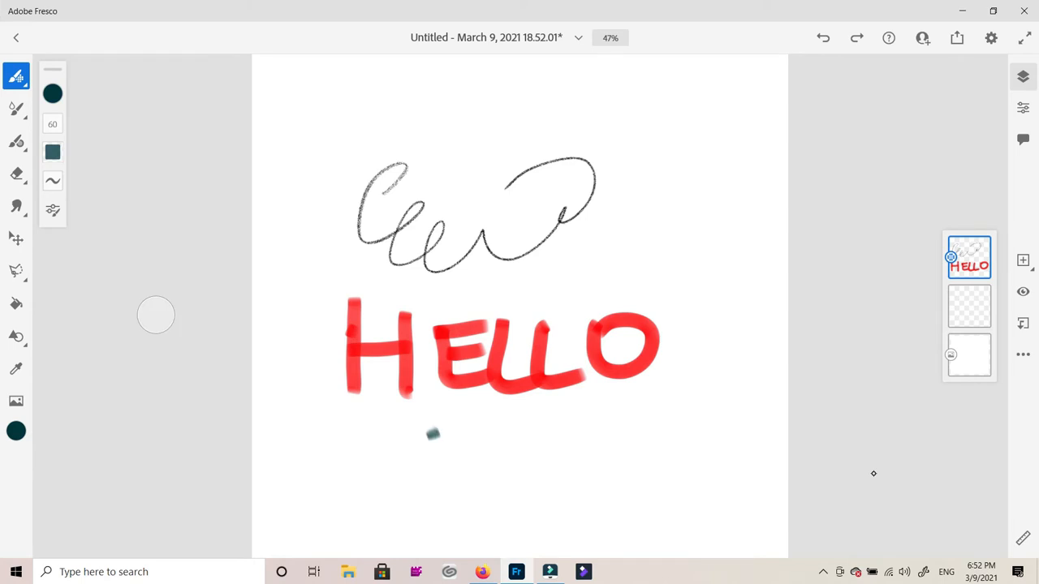
{"action": "left_click_drag", "start_coordinate": [426, 447], "coordinate": [523, 446]}
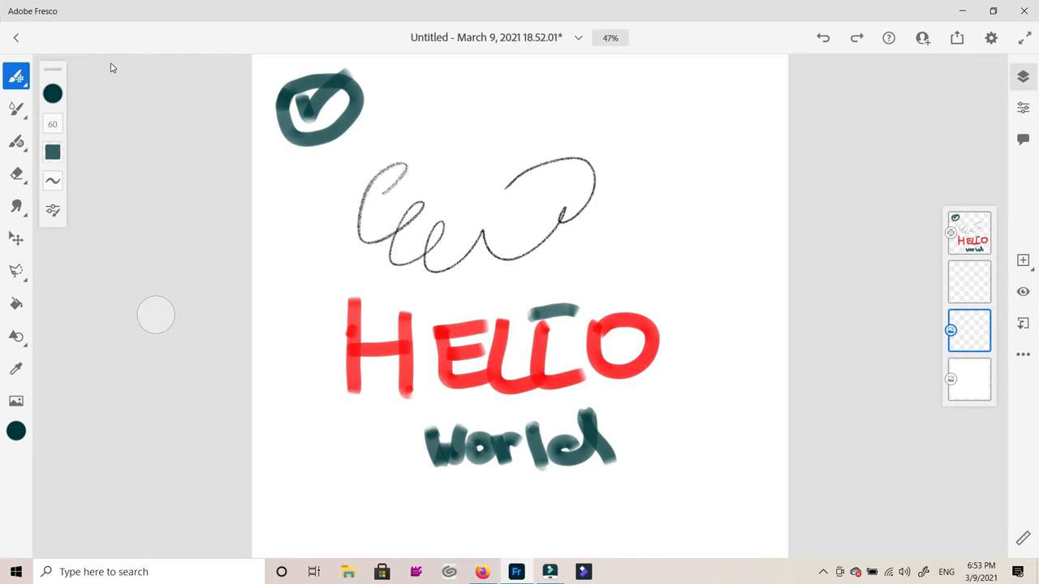
Step: Place the Visrage stained-glass photo from files onto the canvas
{"action": "left_click", "coordinate": [16, 401]}
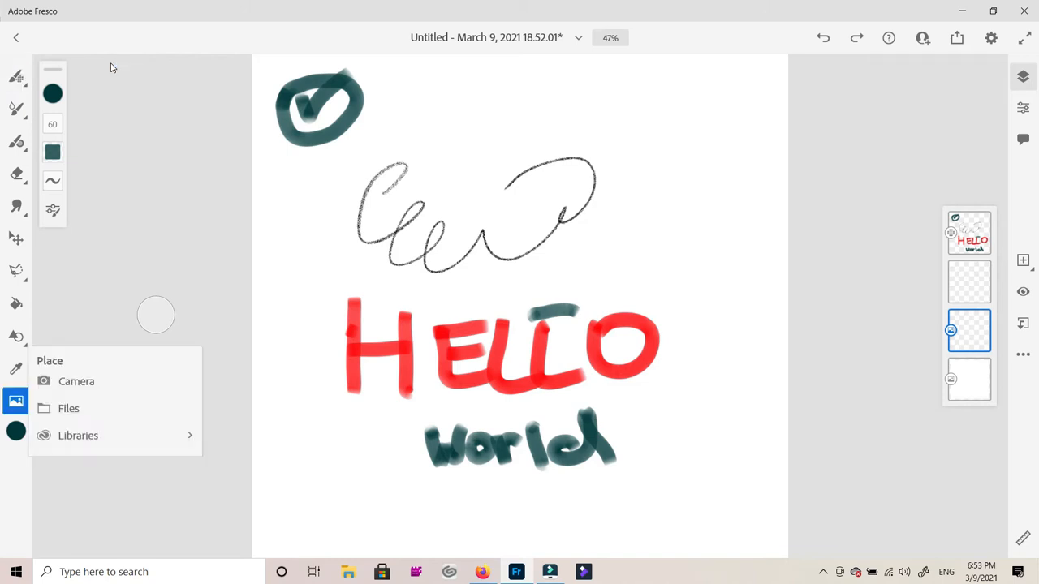
{"action": "left_click", "coordinate": [69, 408]}
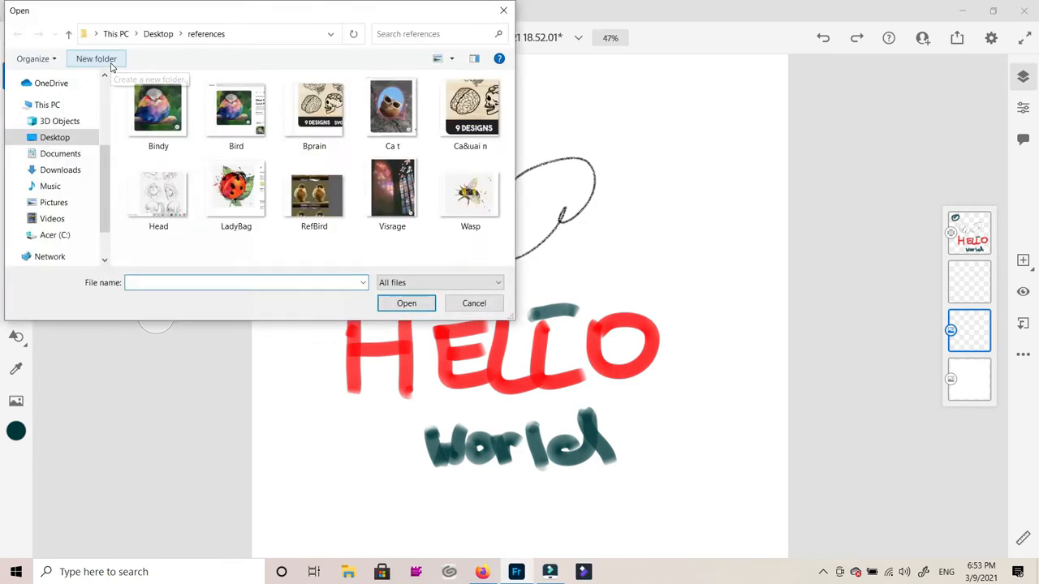
{"action": "left_click", "coordinate": [406, 303]}
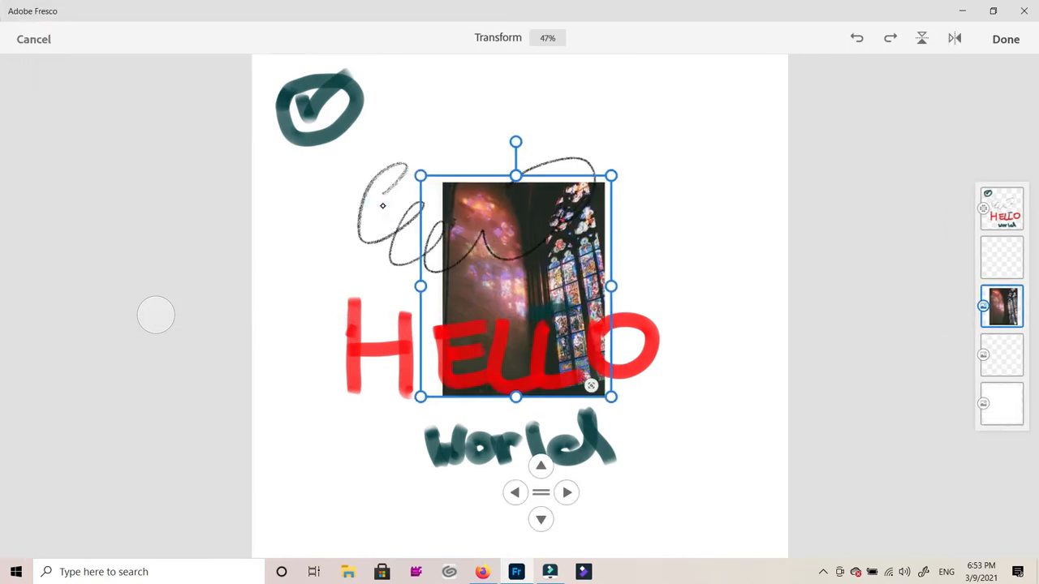
Step: Drag the photo up past the canvas top, zooming out, in on HELLO, and back out
{"action": "left_click_drag", "start_coordinate": [515, 284], "coordinate": [398, 304]}
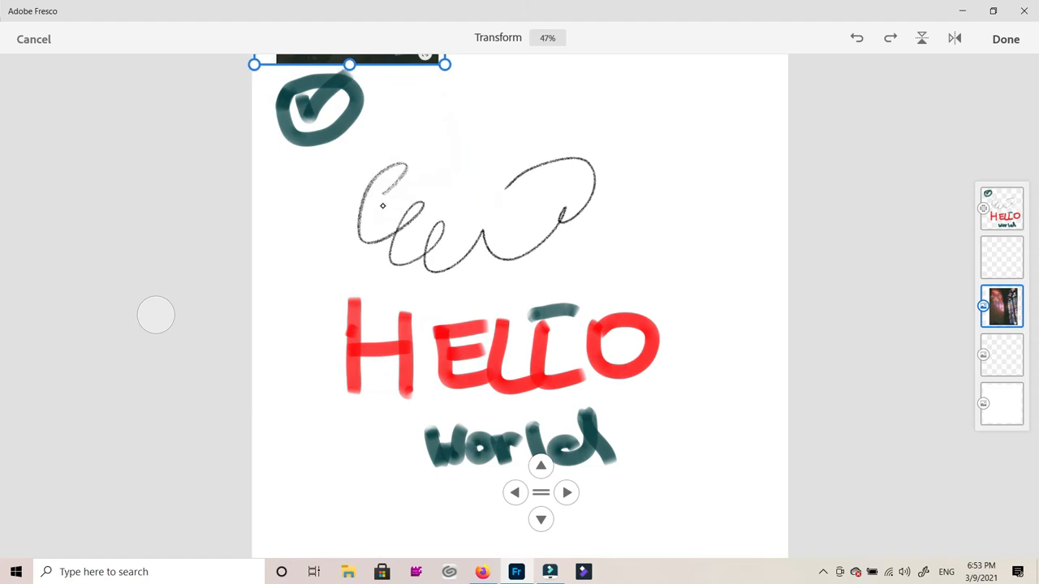
{"action": "left_click", "coordinate": [547, 37]}
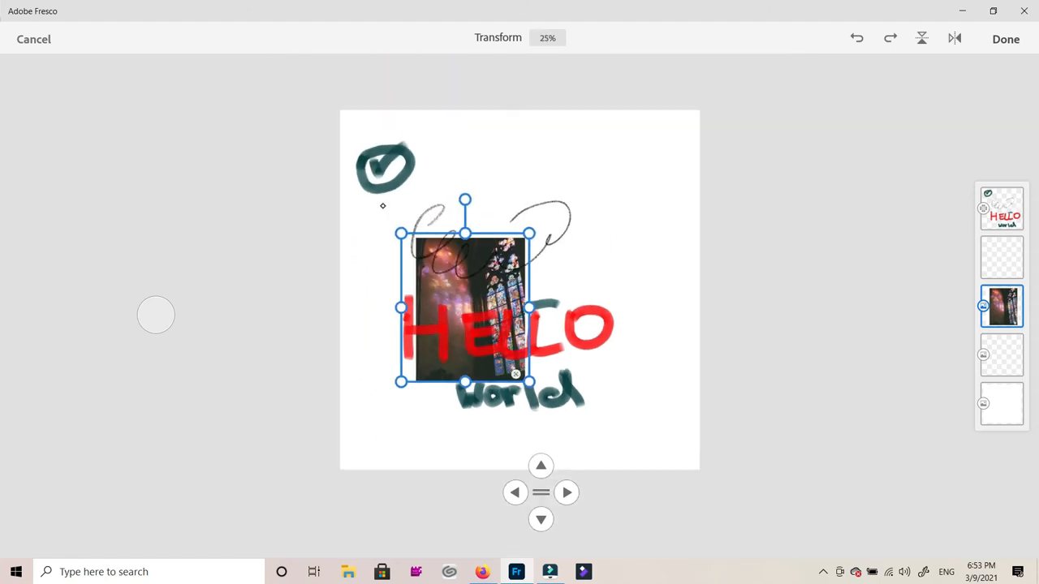
{"action": "left_click", "coordinate": [547, 37]}
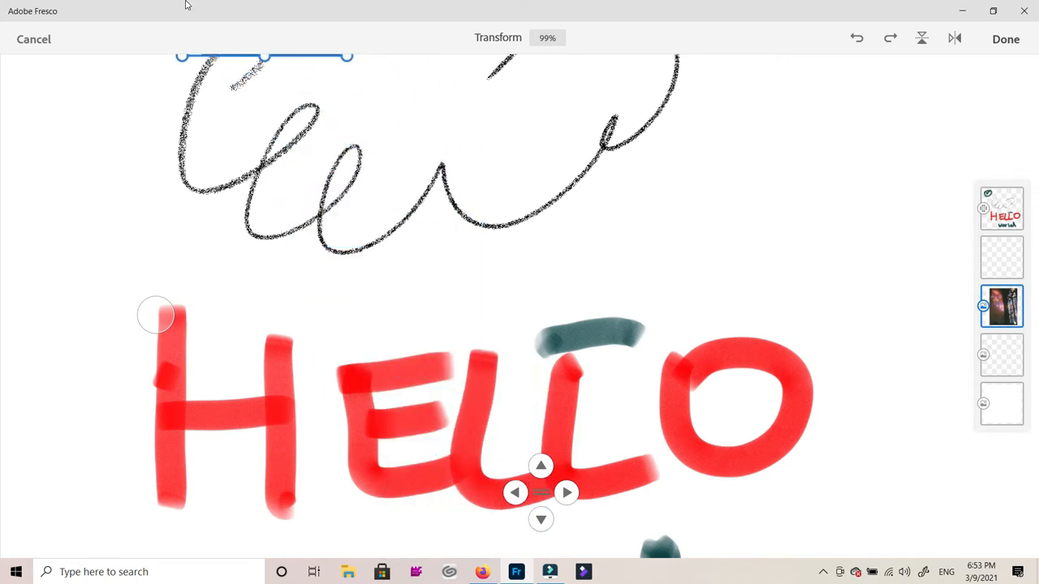
{"action": "left_click", "coordinate": [547, 38]}
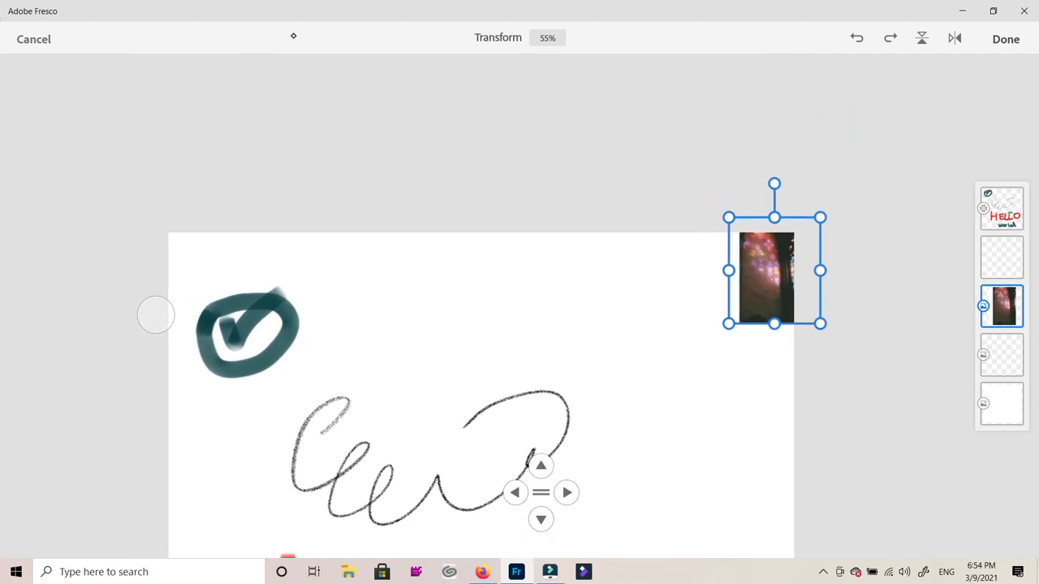
Step: Scroll the canvas view down three notches
{"action": "scroll", "scroll_direction": "down", "scroll_amount": 3}
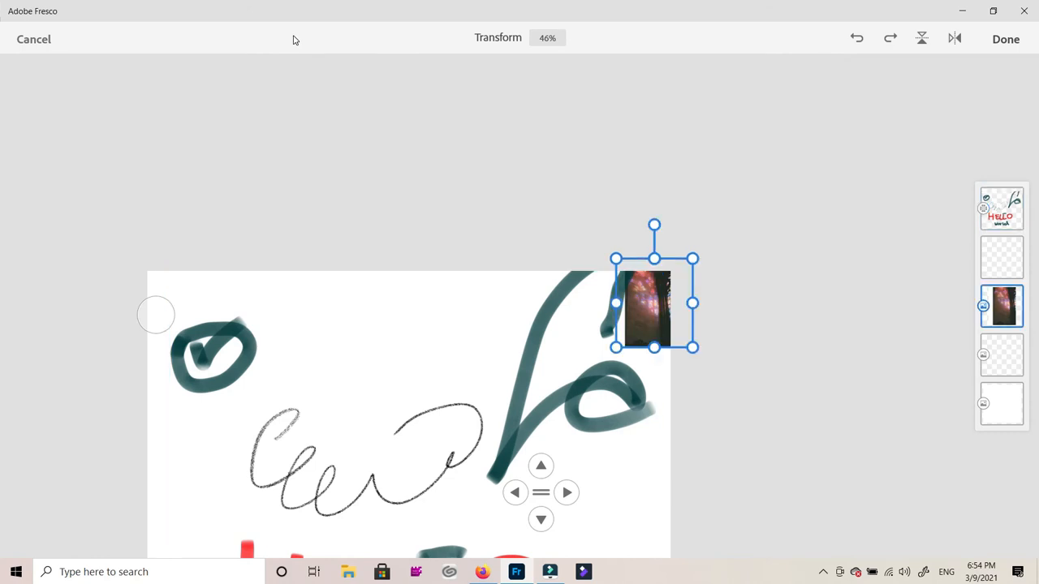
Step: Drag the photo down beside 'world', then to the canvas's lower-left edge
{"action": "left_click_drag", "start_coordinate": [653, 308], "coordinate": [627, 540]}
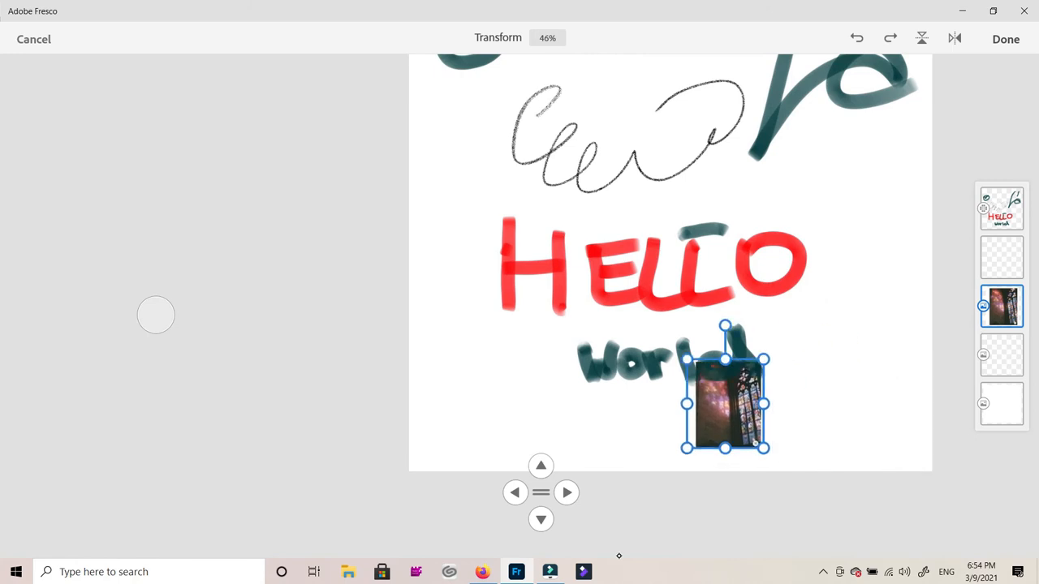
{"action": "left_click_drag", "start_coordinate": [725, 390], "coordinate": [431, 438]}
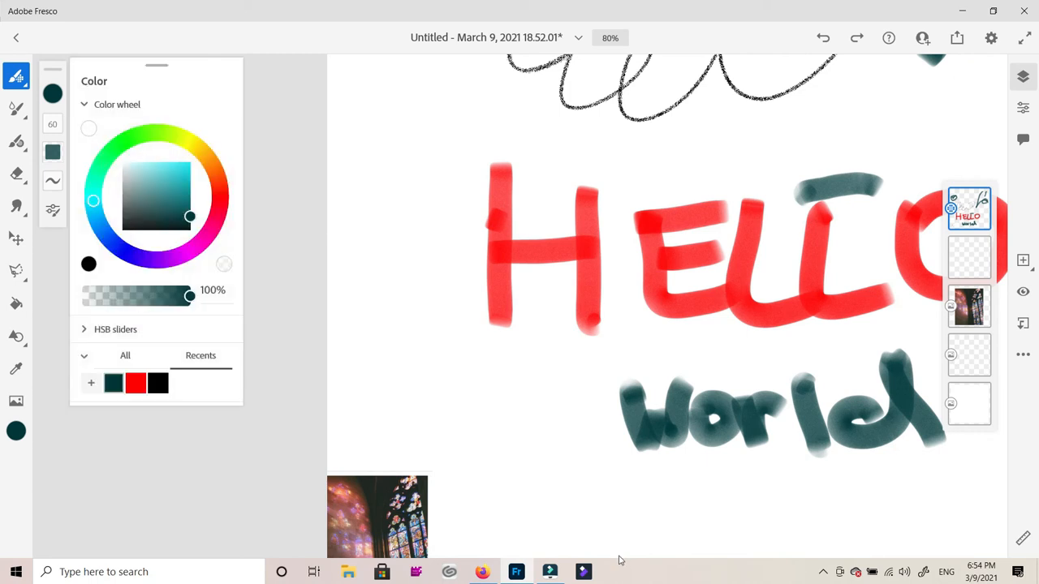
Step: Pick light cyan and draw a small smiley above the photo
{"action": "left_click", "coordinate": [154, 126]}
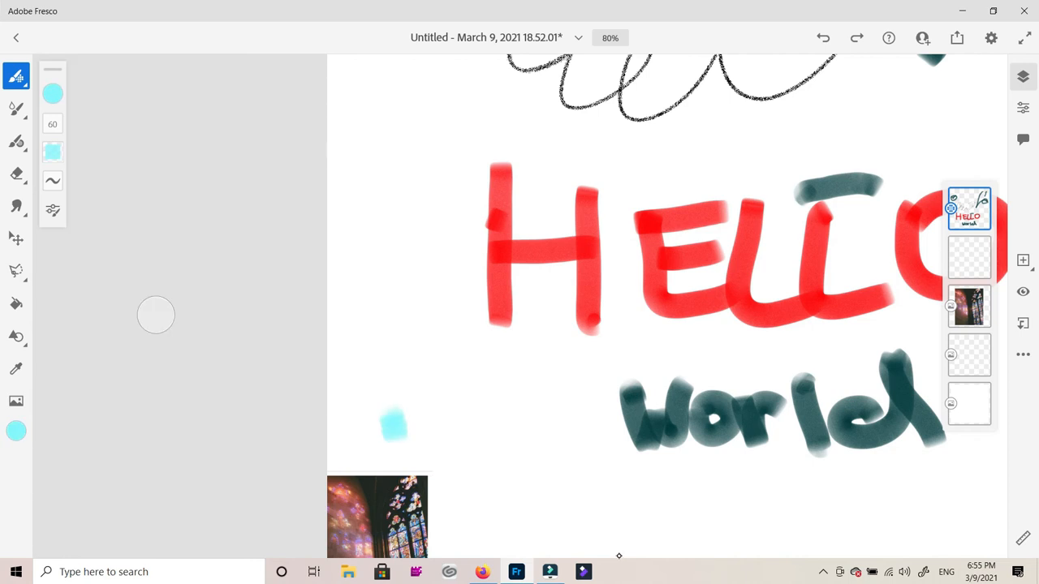
{"action": "left_click_drag", "start_coordinate": [393, 426], "coordinate": [430, 450]}
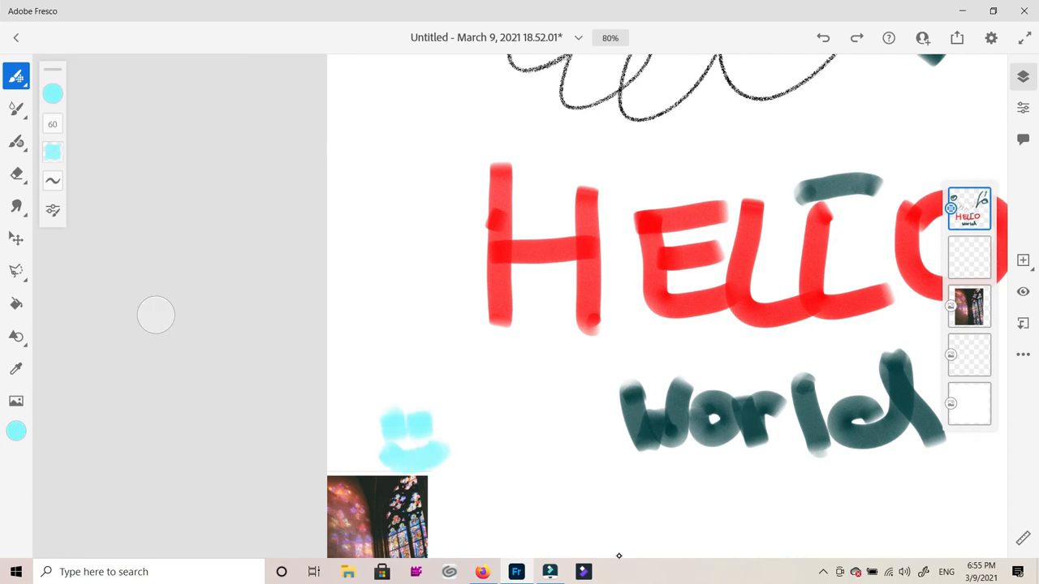